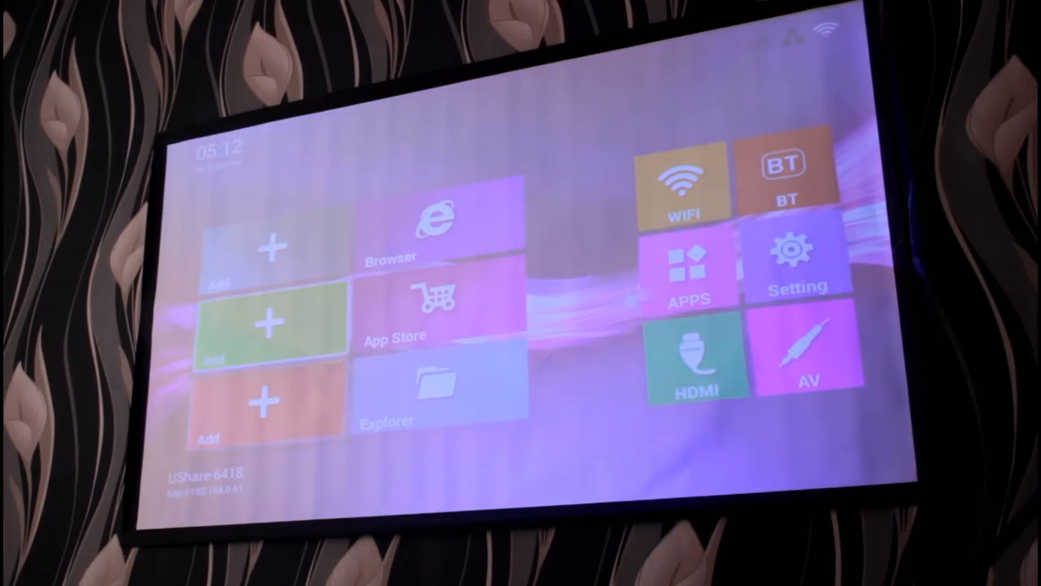
- Switch the projector input to HDMI so it mirrors the connected Windows PC desktop
left_click(690, 273)
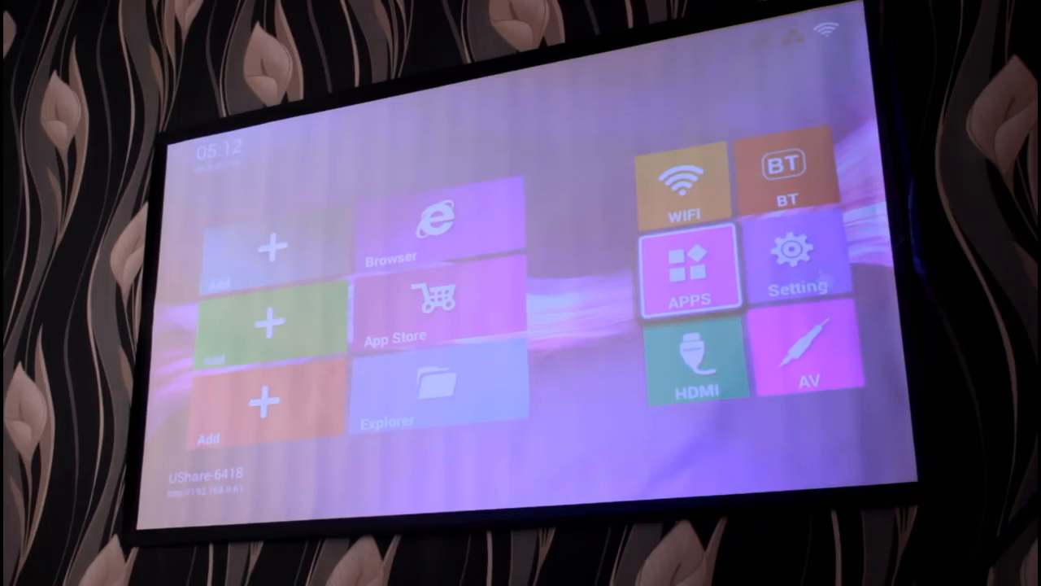
left_click(801, 260)
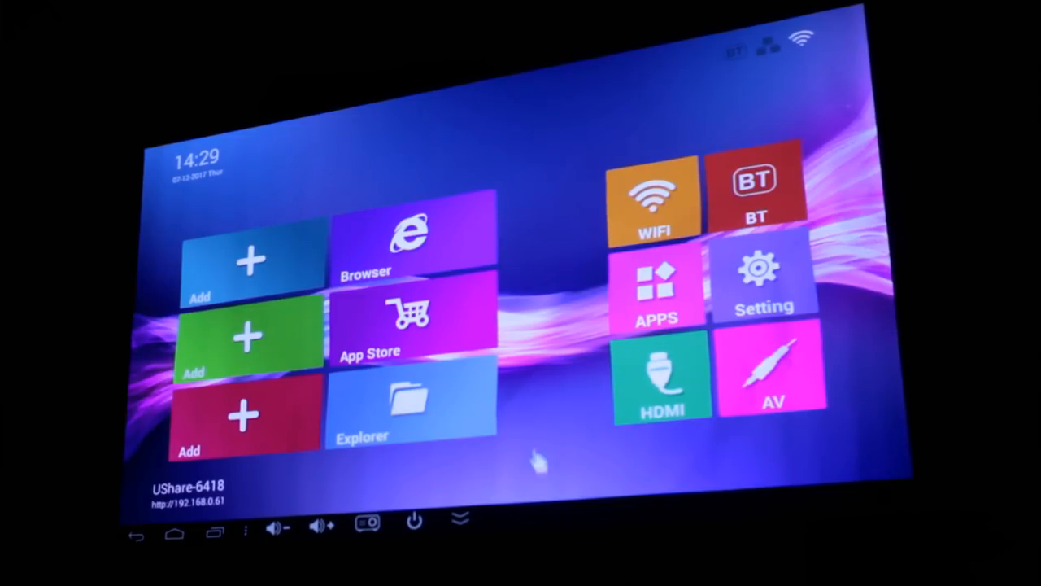
mouse_move(800, 464)
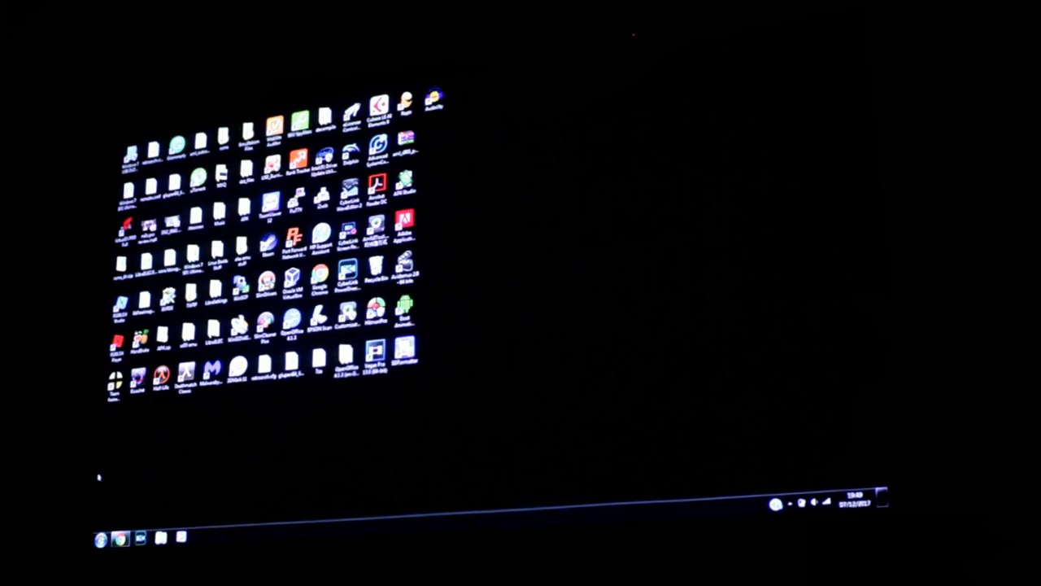
mouse_move(529, 421)
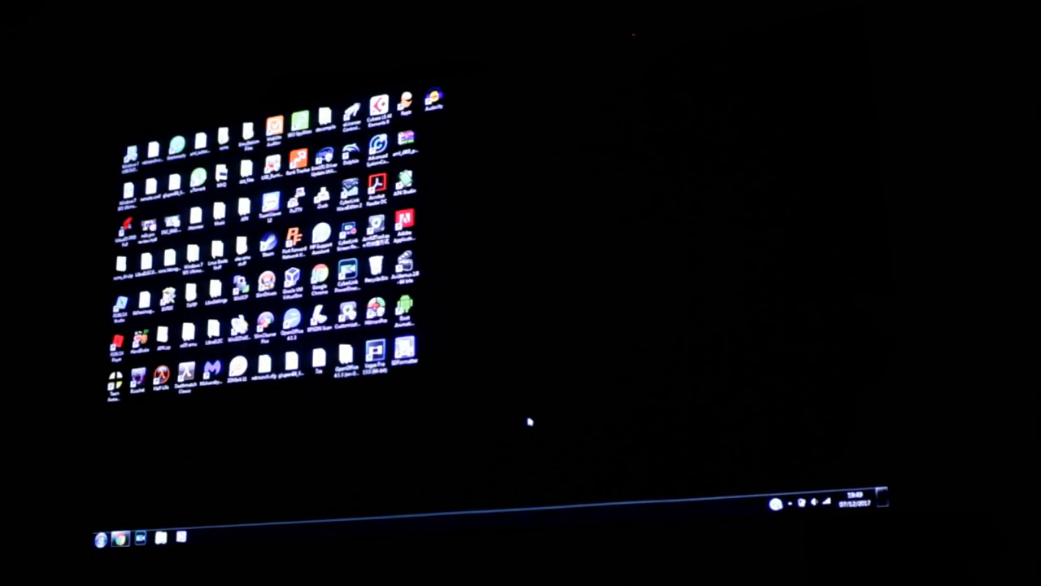